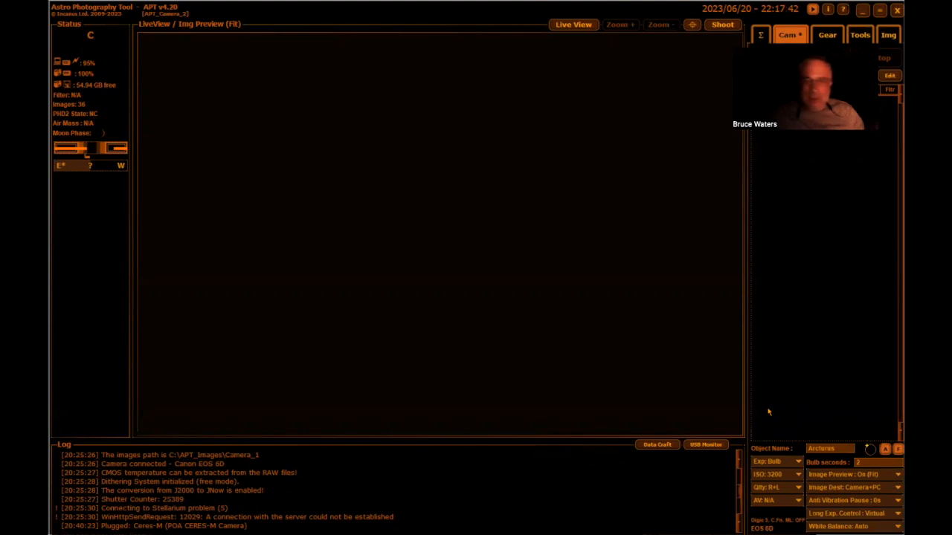
mouse_move(832, 378)
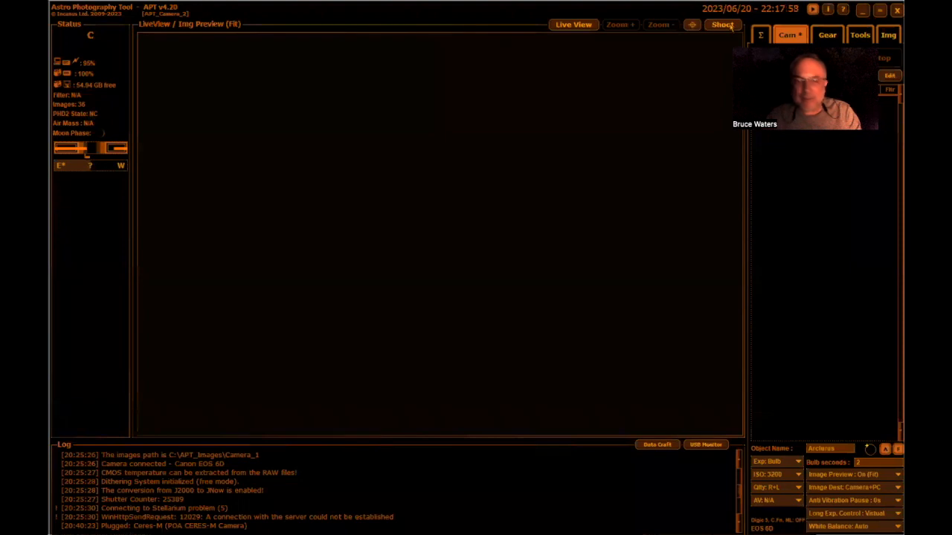
Shoot a 2-second ISO 3200 bulb exposure of the star field and show the Gear controls
left_click(721, 24)
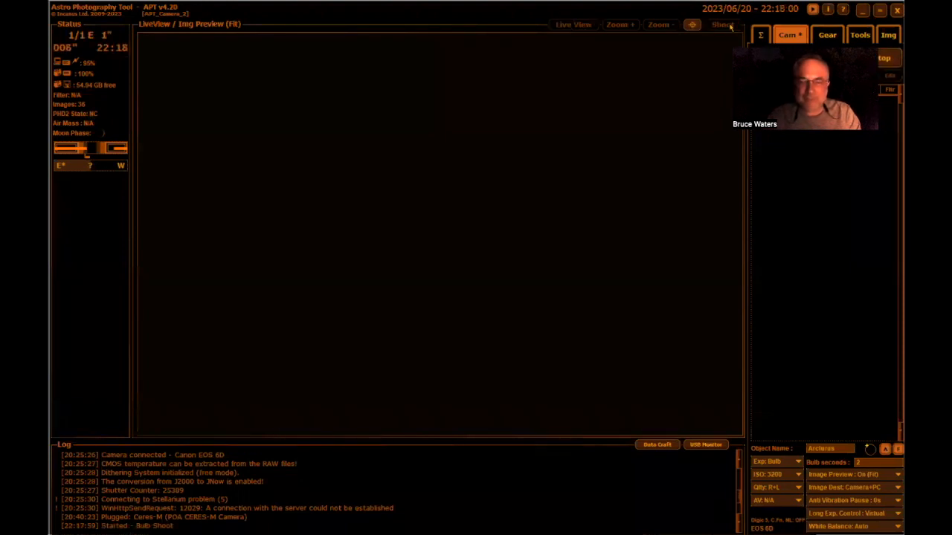
left_click(722, 25)
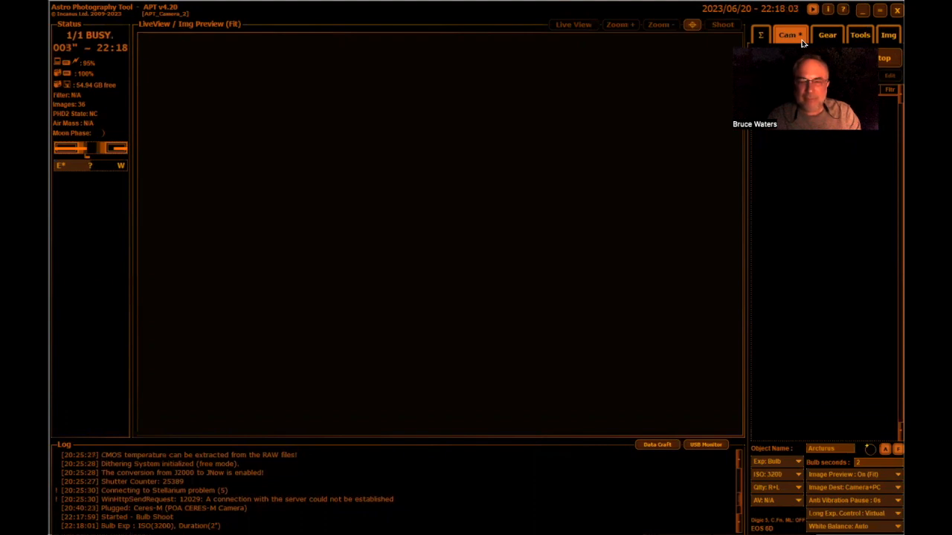
left_click(572, 25)
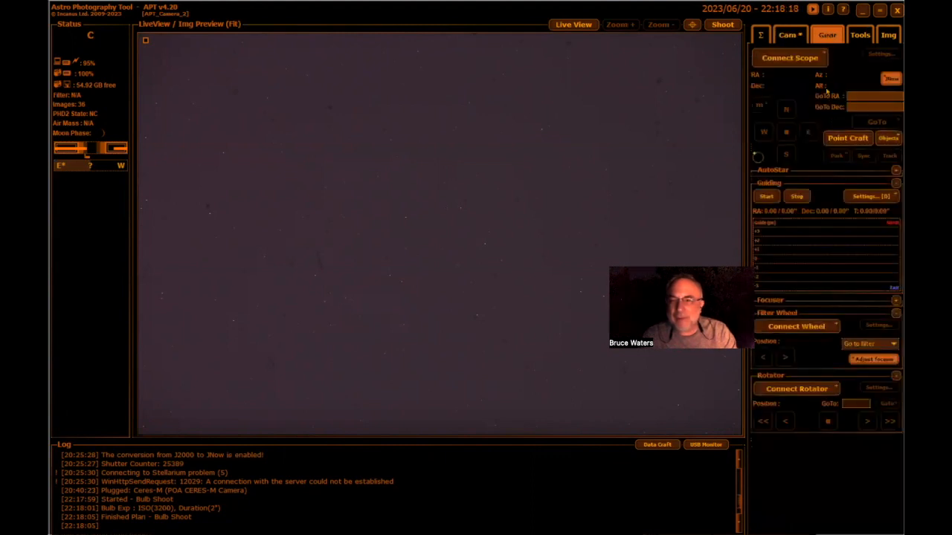
Bring up the Point Craft plate-solving window over the captured star field
left_click(789, 35)
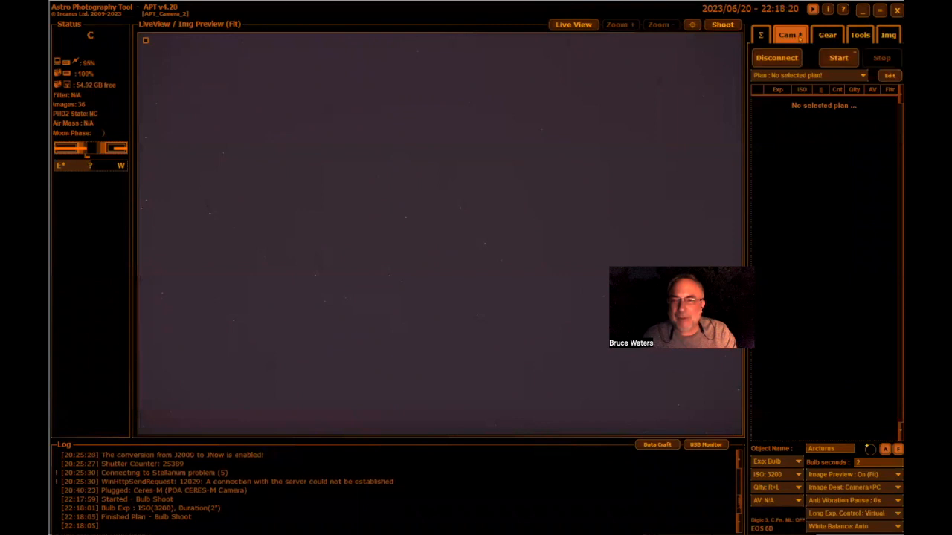
left_click(827, 35)
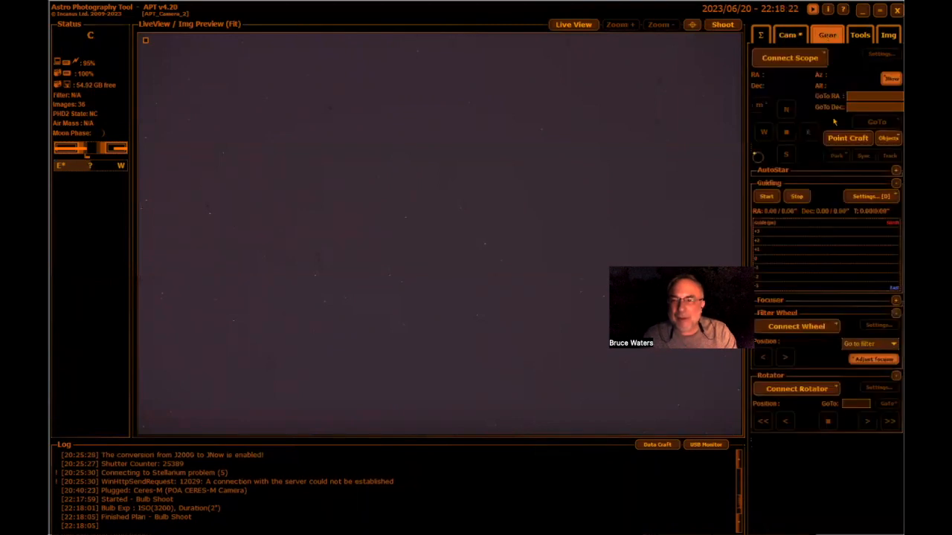
left_click(848, 138)
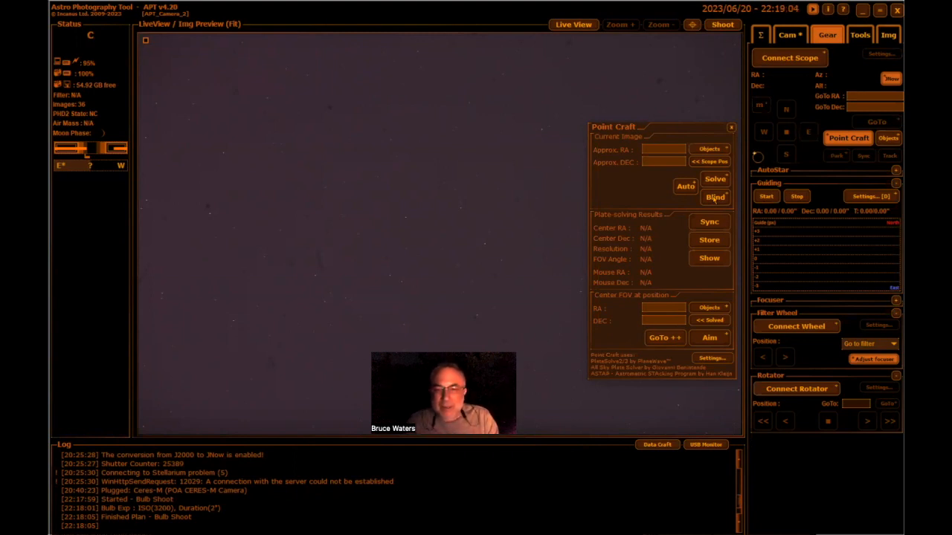
Blind plate-solve the frame to Success, centre at RA 15:24:13, Dec 05:44:32
left_click(714, 197)
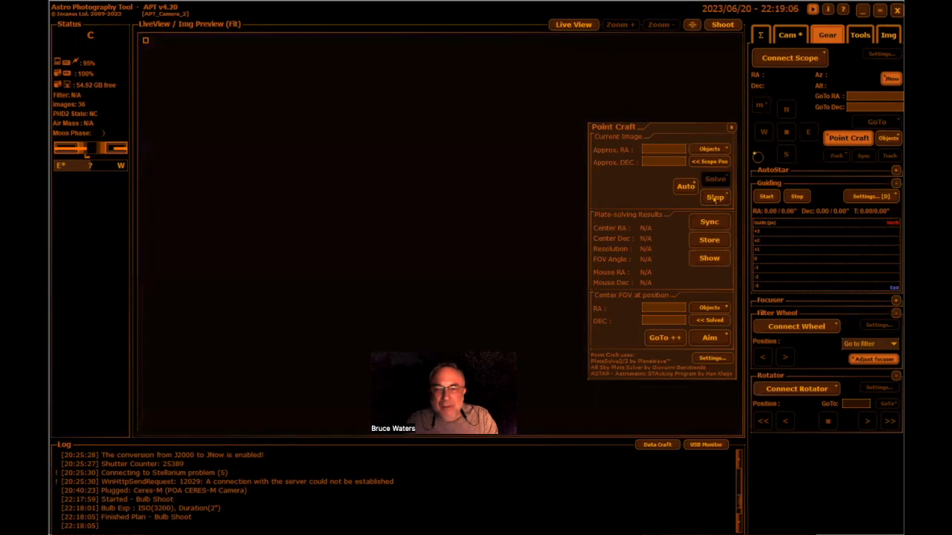
left_click(713, 178)
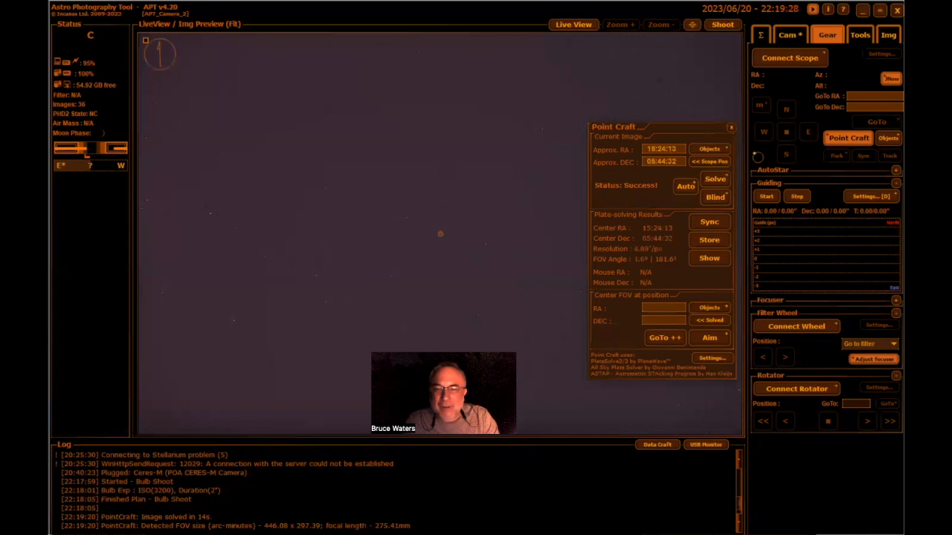
mouse_move(508, 126)
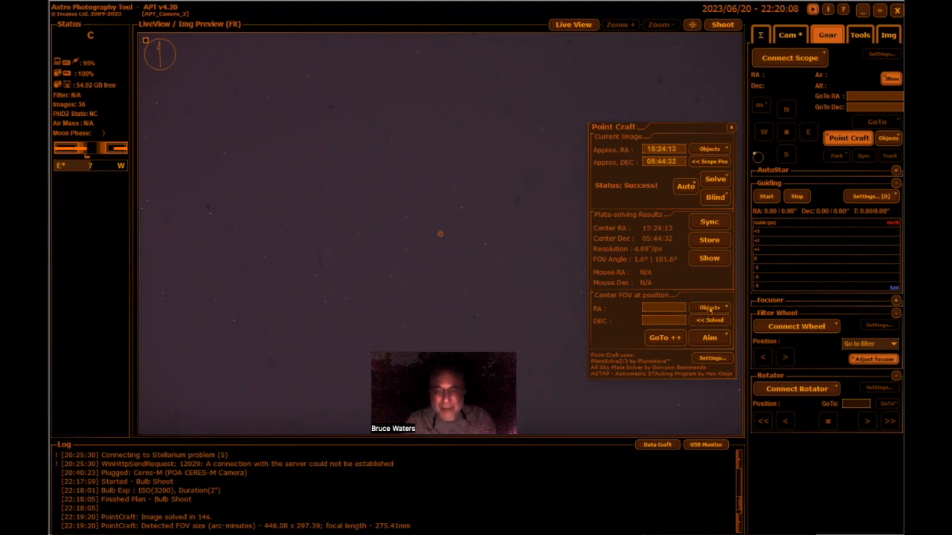
Pick Arcturus from the Stars catalogue as the target, RA 14:15:40, Dec 19:10:57
left_click(707, 308)
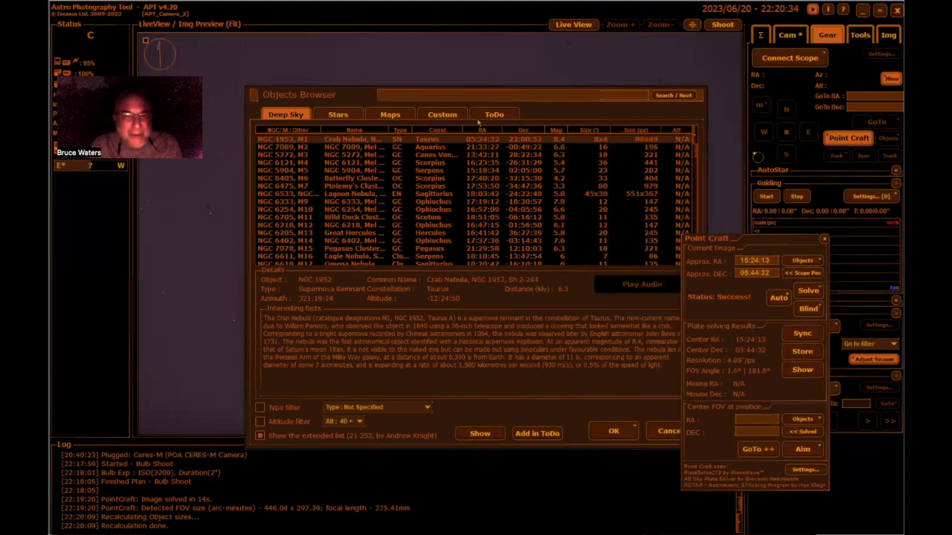
left_click(339, 115)
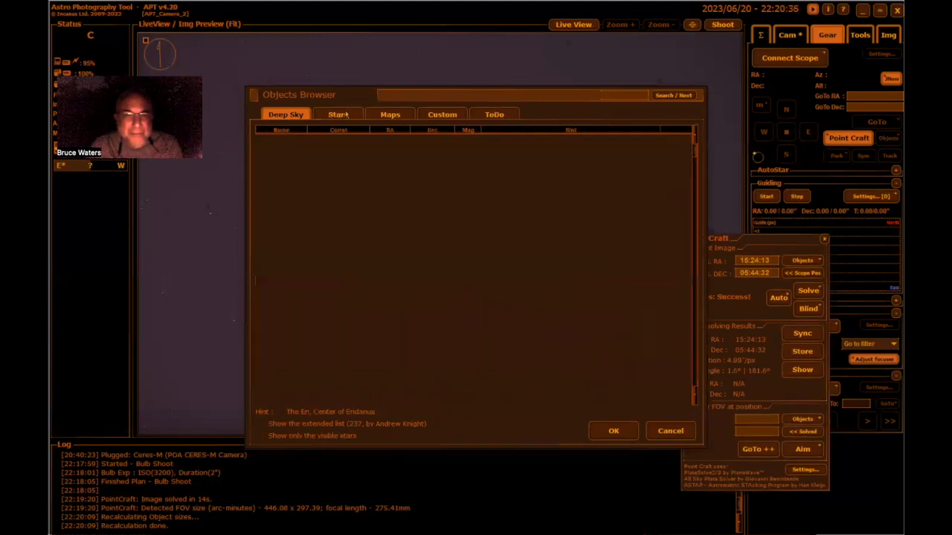
left_click(338, 114)
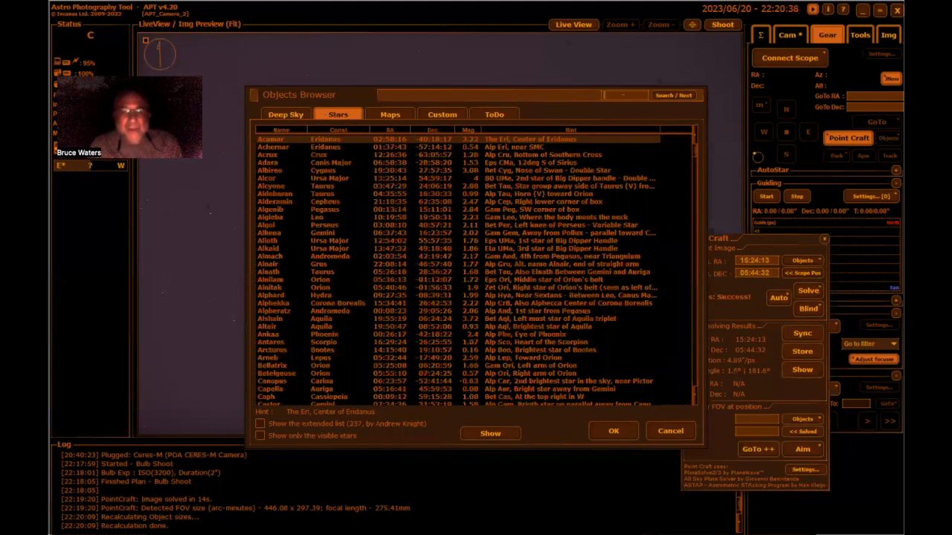
type("Arct")
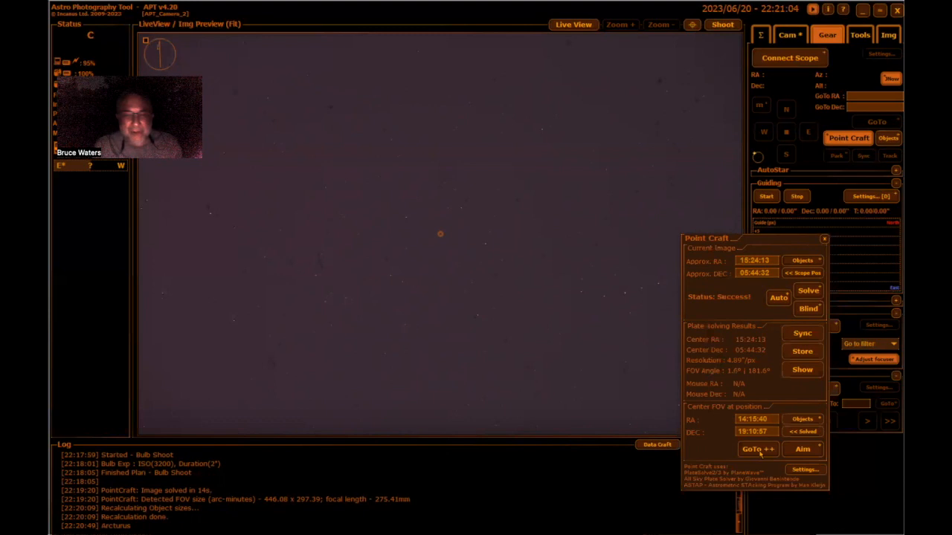
mouse_move(258, 479)
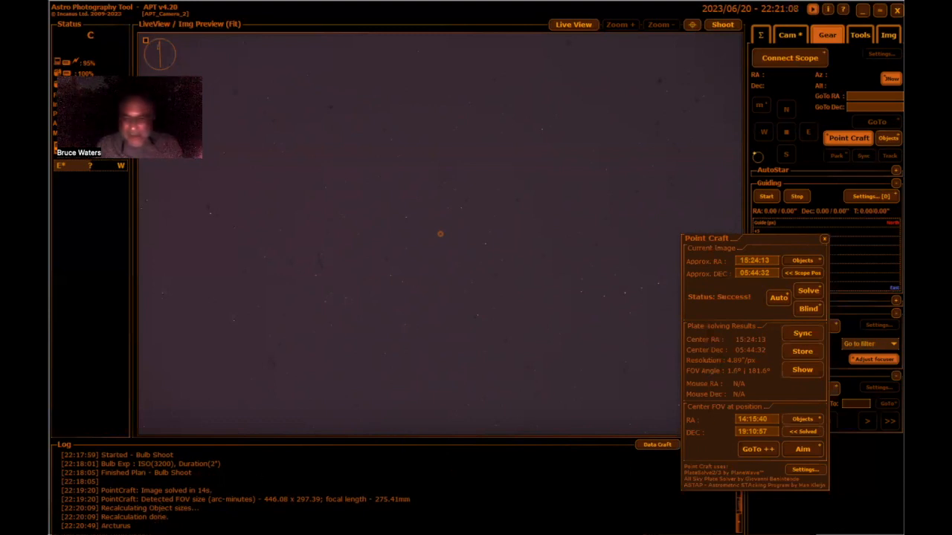
Start GoTo++ on Arcturus, clearing the connection warning and connecting the iOptron CEM120
left_click(757, 449)
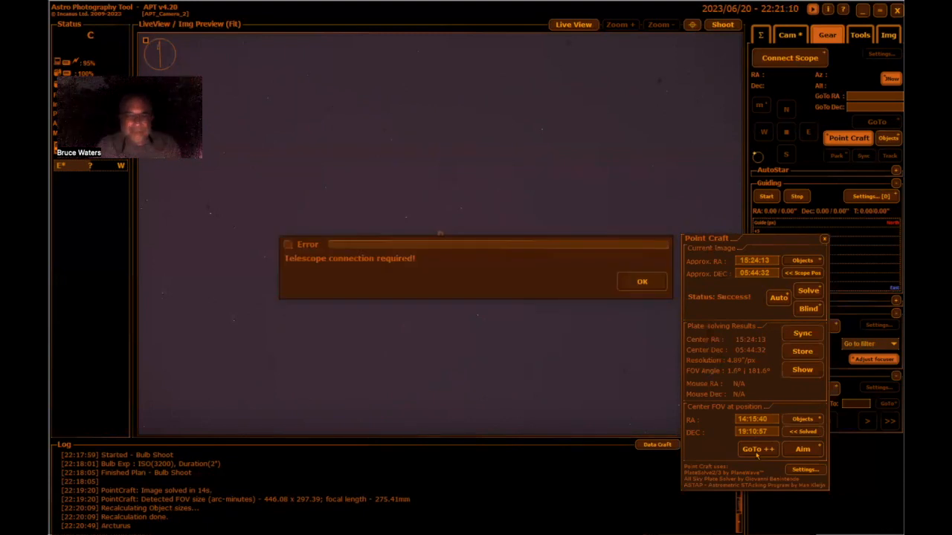
left_click(641, 281)
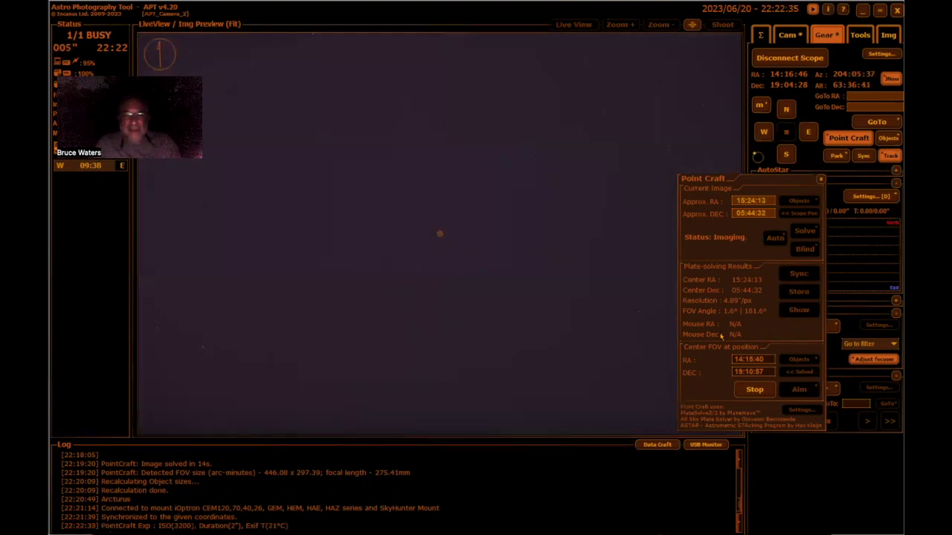
Sync the mount to the solved position after GoTo++ centers Arcturus
left_click(804, 230)
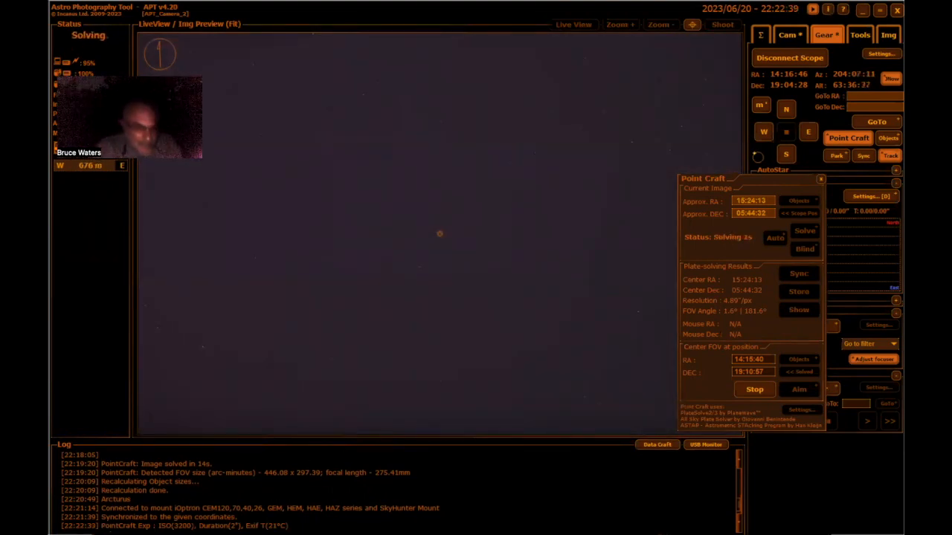
mouse_move(365, 278)
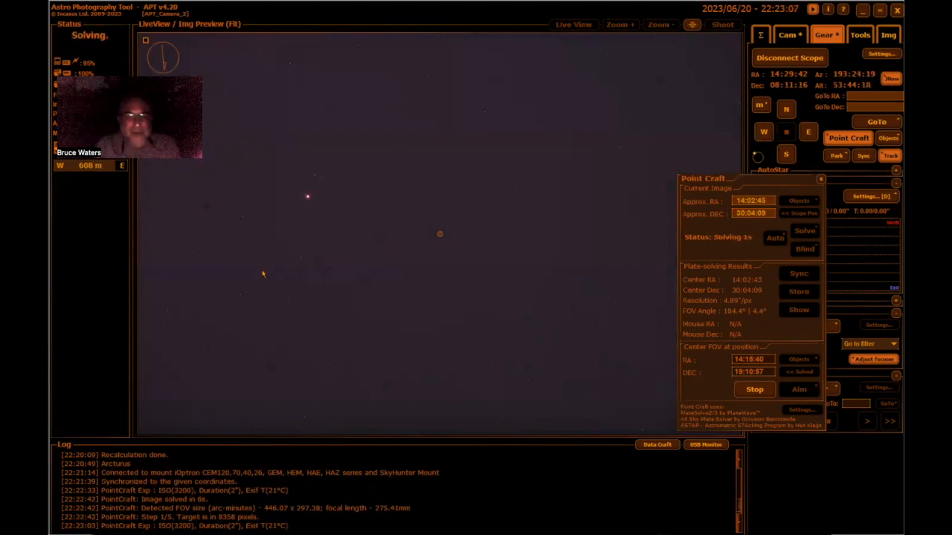
mouse_move(342, 265)
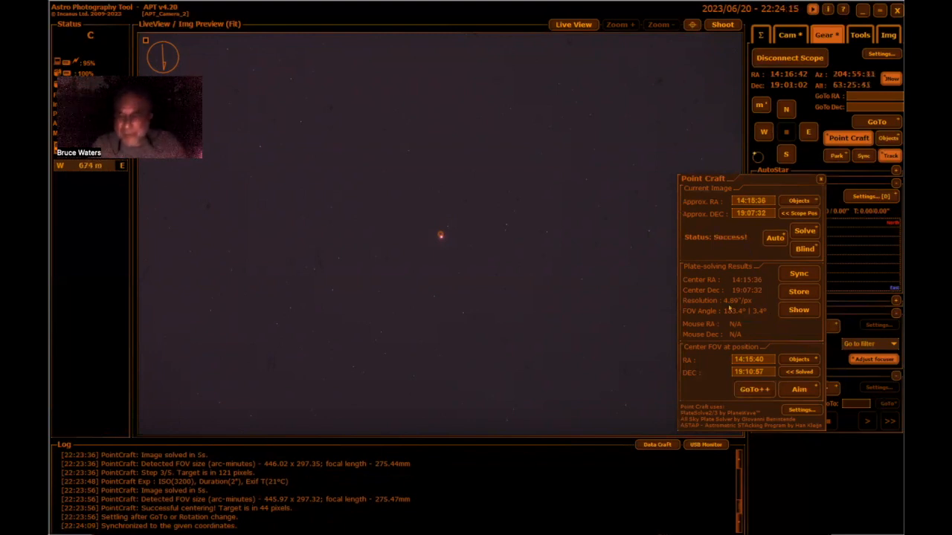
Select NGC 6205, M13 from the Deep Sky catalogue as the new centering target
left_click(859, 35)
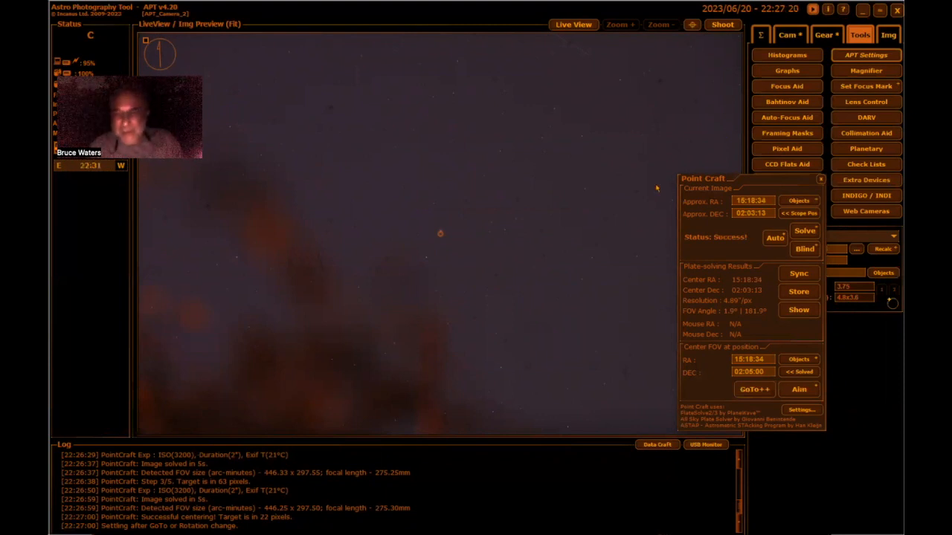
mouse_move(686, 140)
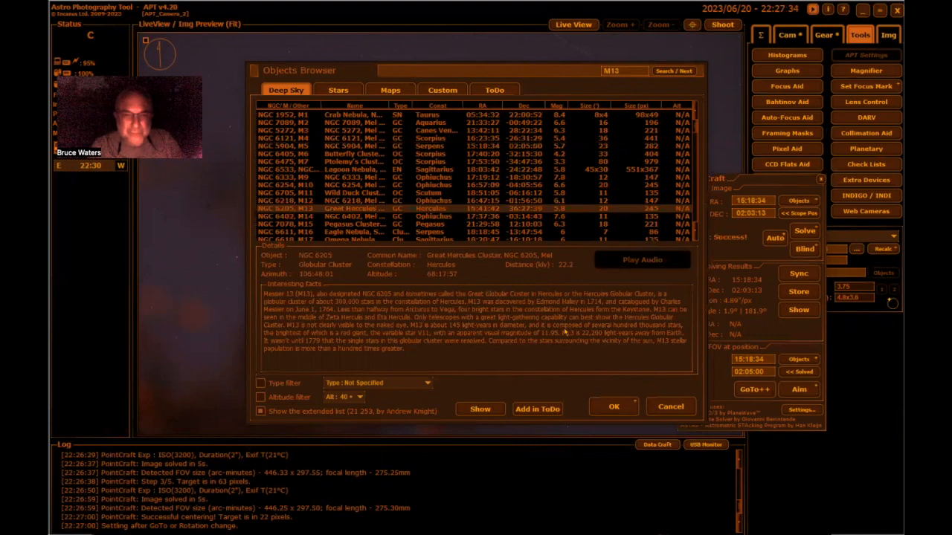
left_click(613, 407)
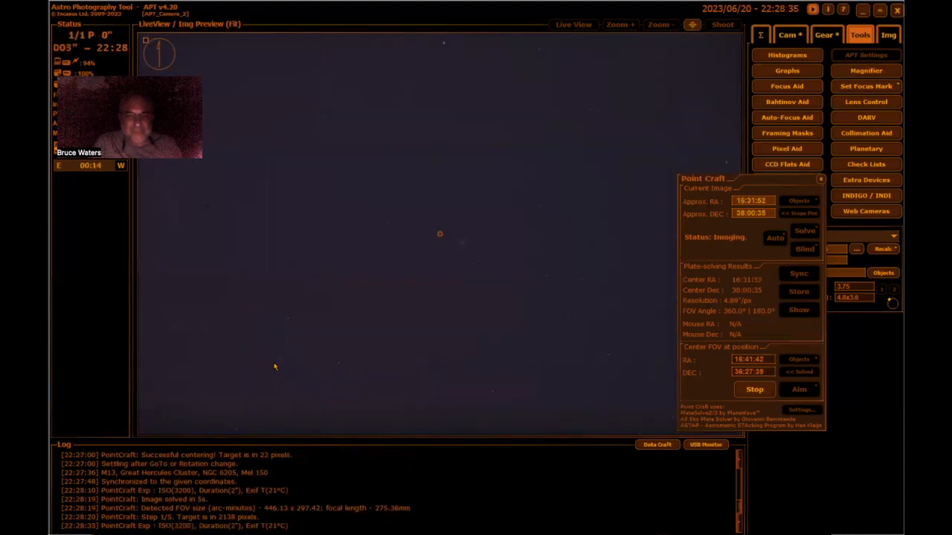
Center M13 with GoTo++ to within 20 pixels and bring up the Magnifier
left_click(805, 230)
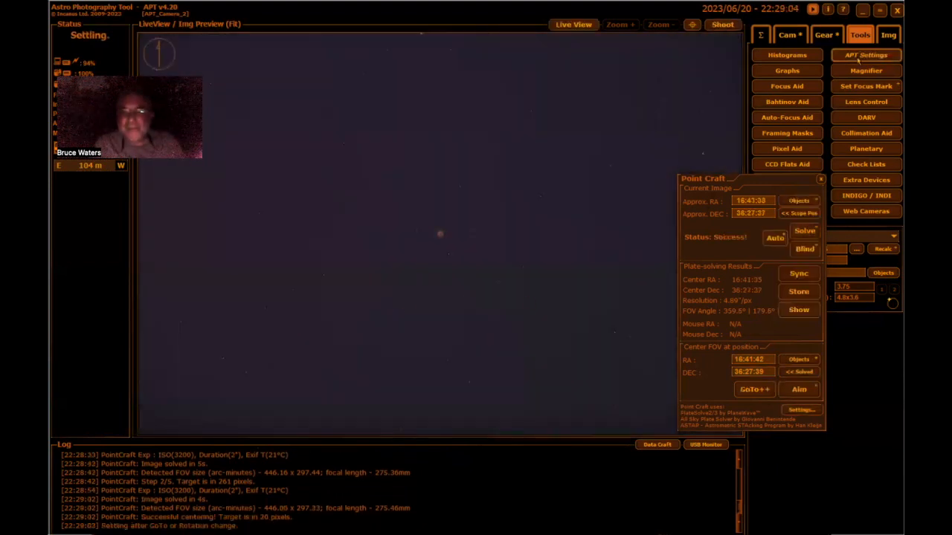
left_click(865, 70)
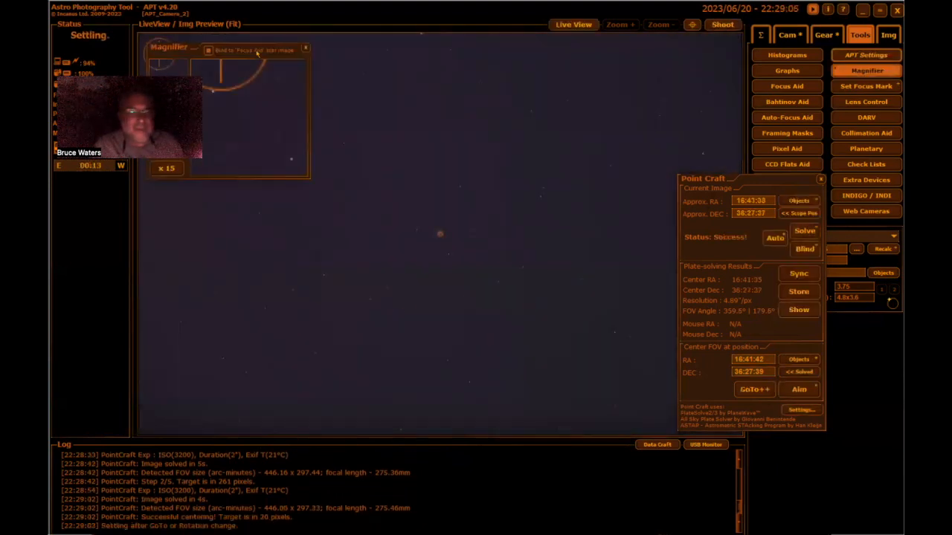